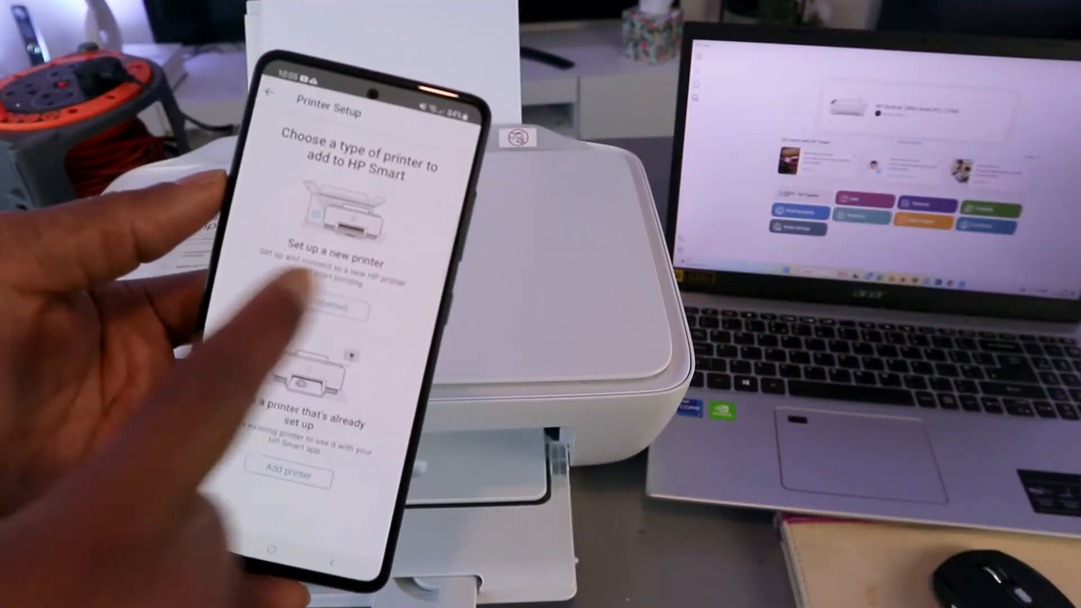
Step: Start new-printer setup over Wi-Fi, pass the preparation screen, and allow Bluetooth to be turned on
{"action": "left_click", "coordinate": [333, 306]}
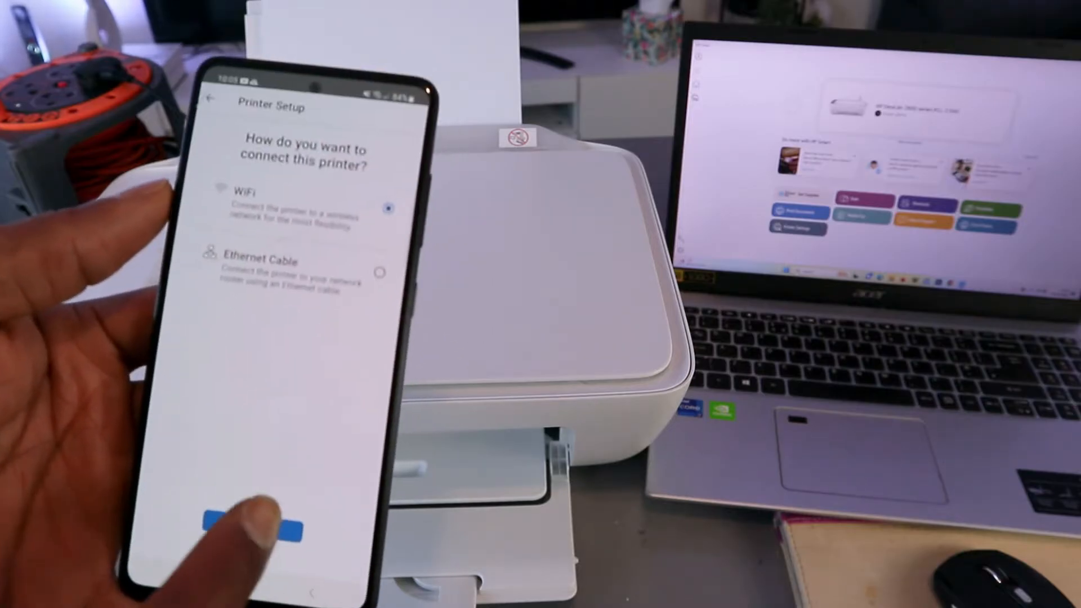
{"action": "left_click", "coordinate": [253, 513]}
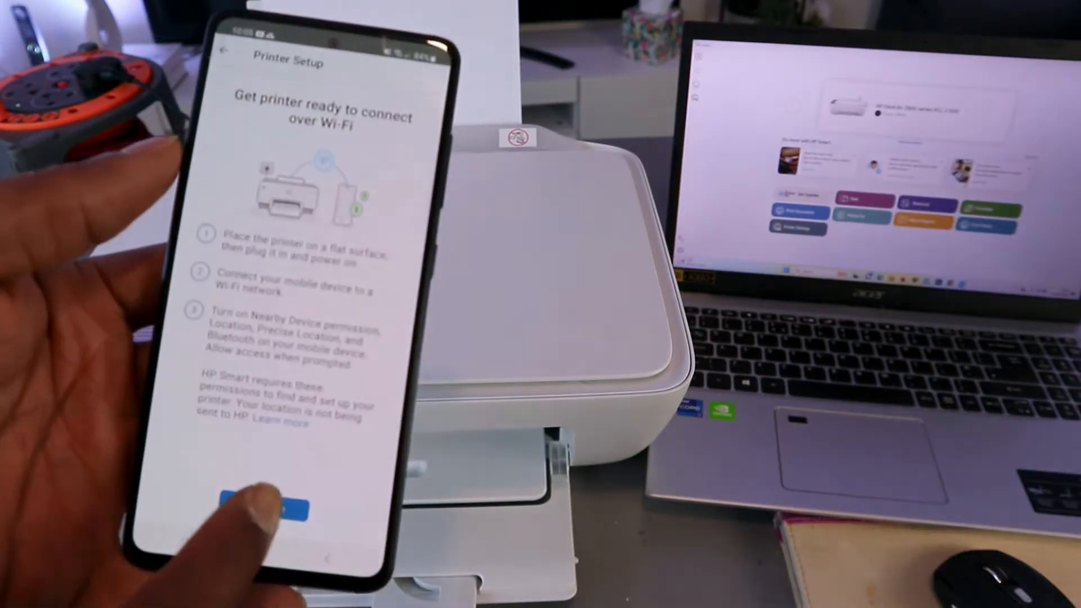
{"action": "left_click", "coordinate": [276, 503]}
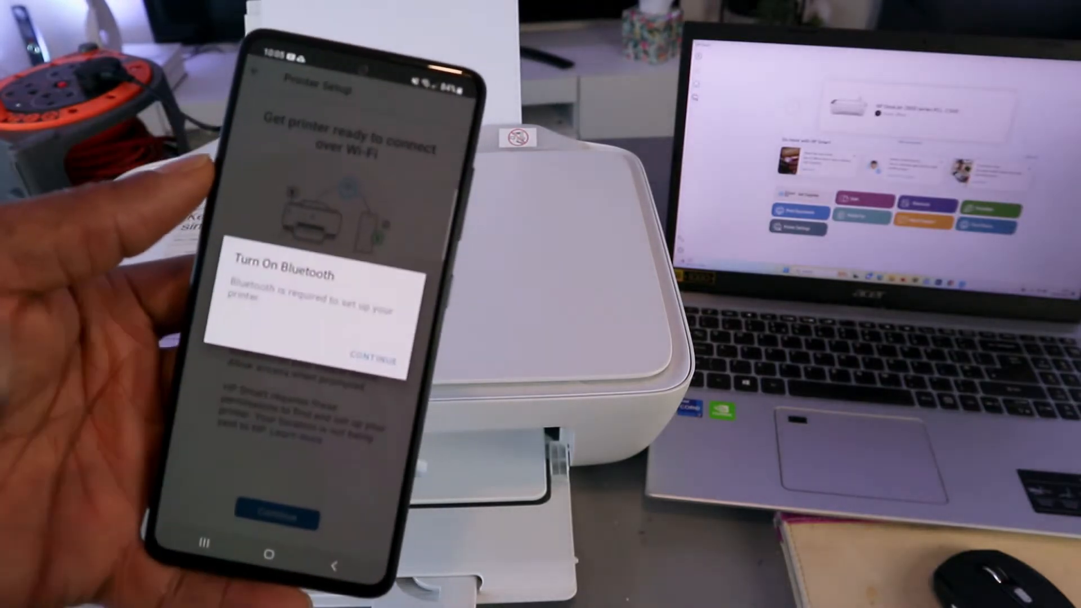
{"action": "left_click", "coordinate": [371, 353]}
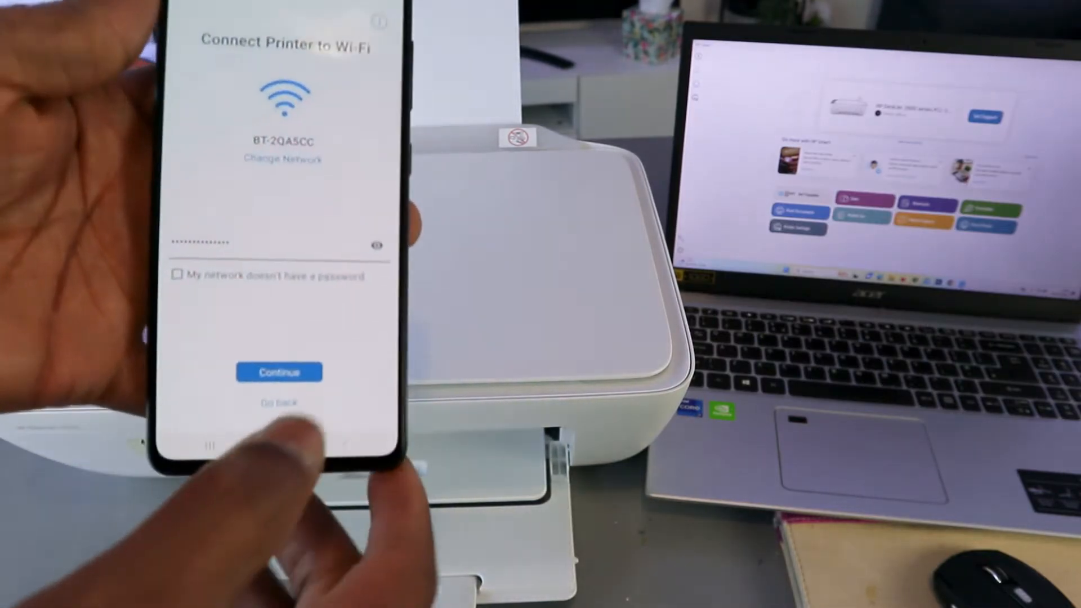
Step: Join the printer to the BT-2QA5CC Wi-Fi network and wait for confirmation
{"action": "left_click", "coordinate": [278, 372]}
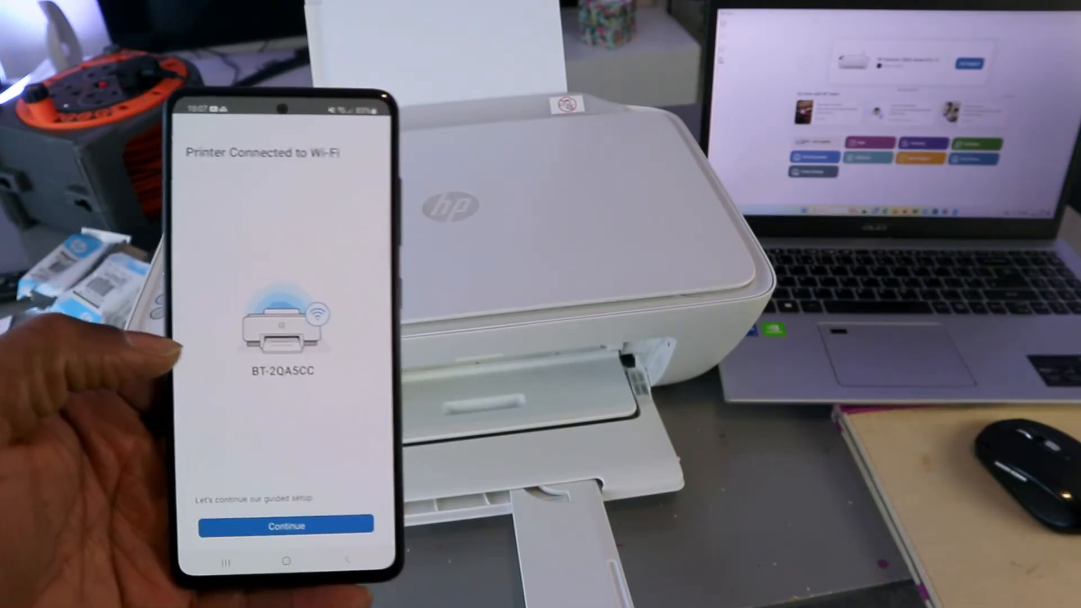
Step: Accept all data-use categories on the Connected printing services consent page
{"action": "left_click", "coordinate": [285, 526]}
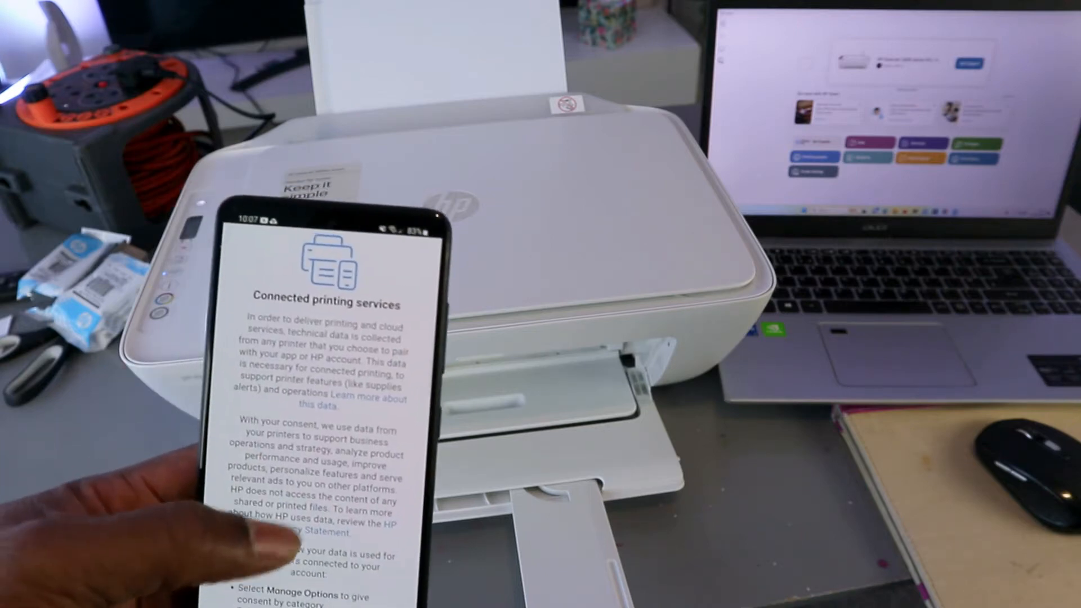
{"action": "scroll", "scroll_direction": "down", "scroll_amount": 3}
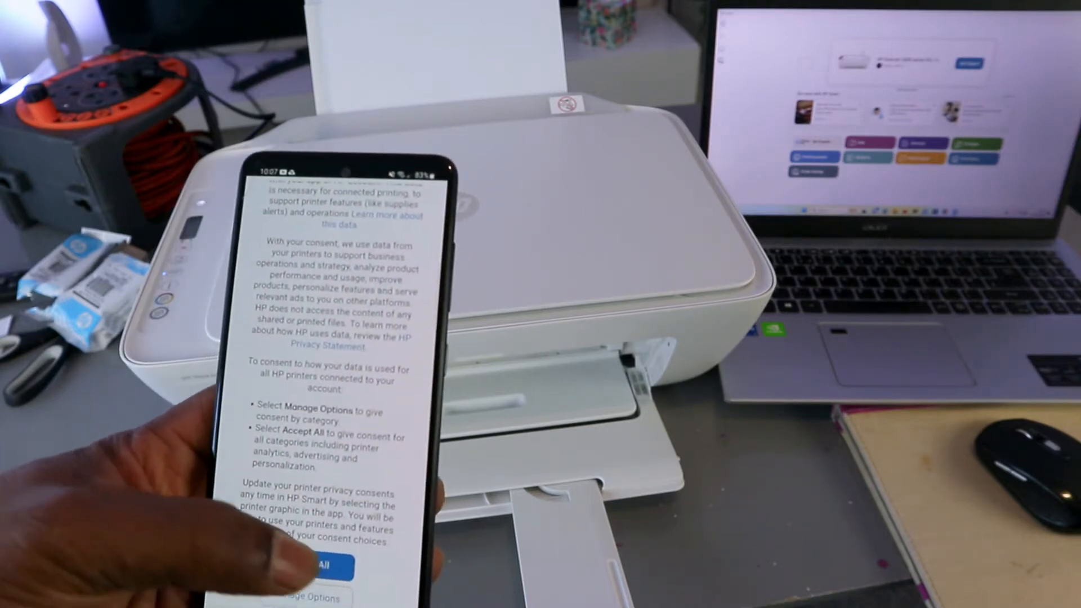
{"action": "left_click", "coordinate": [303, 566]}
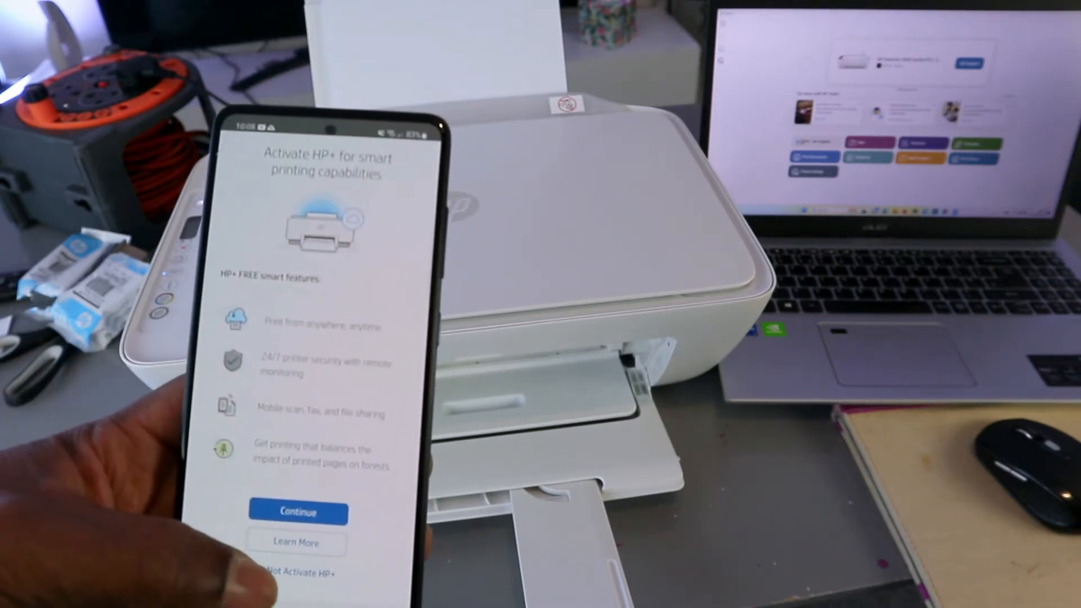
Step: Decline the HP+ offer and acknowledge the printer dynamic security cartridge notice
{"action": "left_click", "coordinate": [296, 573]}
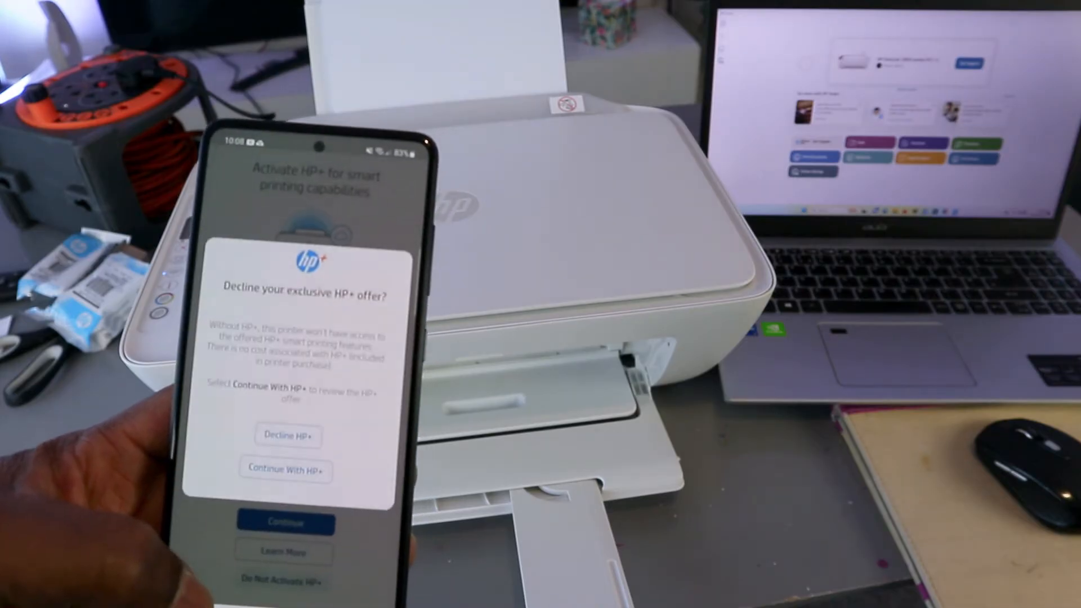
{"action": "left_click", "coordinate": [287, 434]}
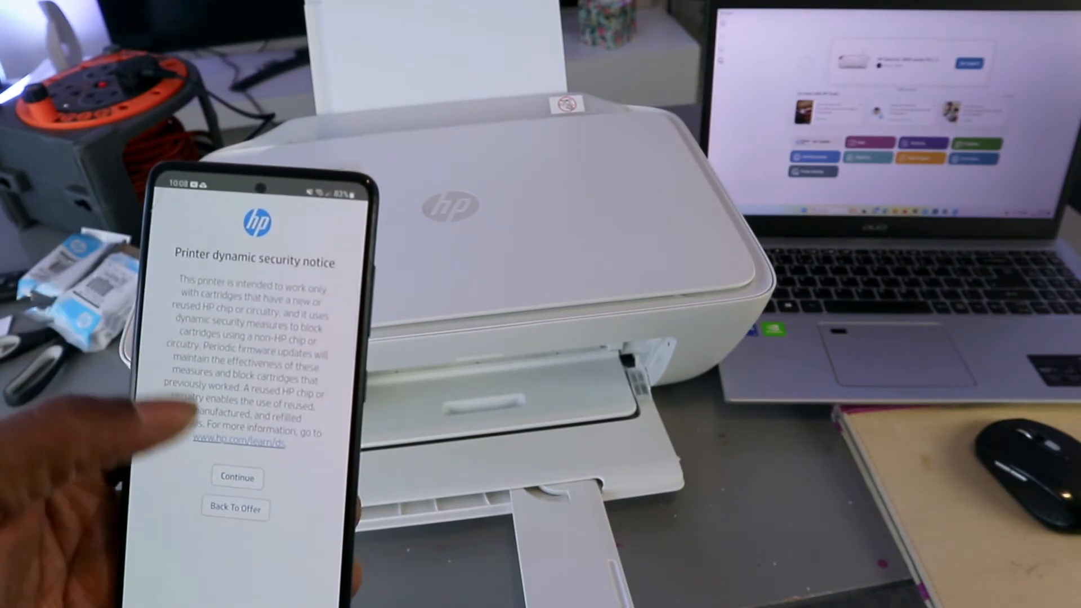
{"action": "left_click", "coordinate": [236, 477]}
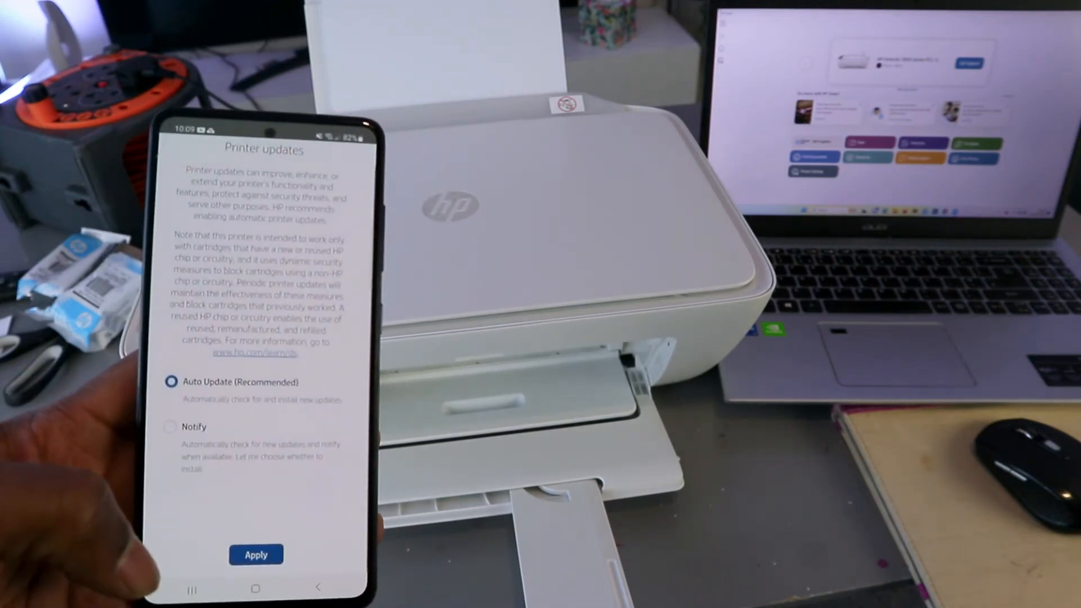
Step: Apply Auto Update for the printer, then choose Print a Document on the Setup complete screen
{"action": "left_click", "coordinate": [256, 554]}
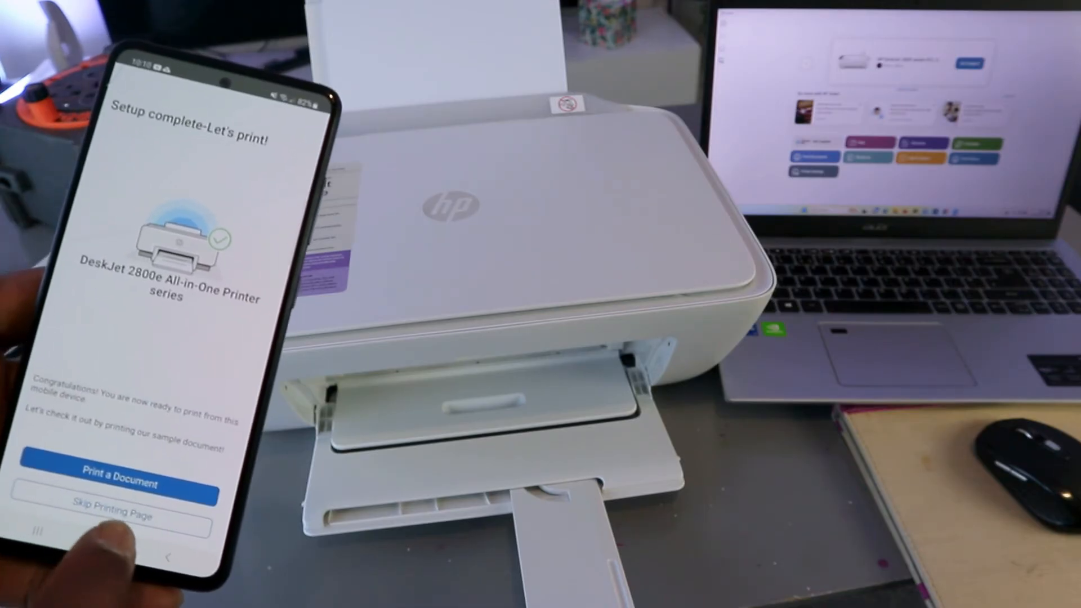
{"action": "left_click", "coordinate": [117, 480]}
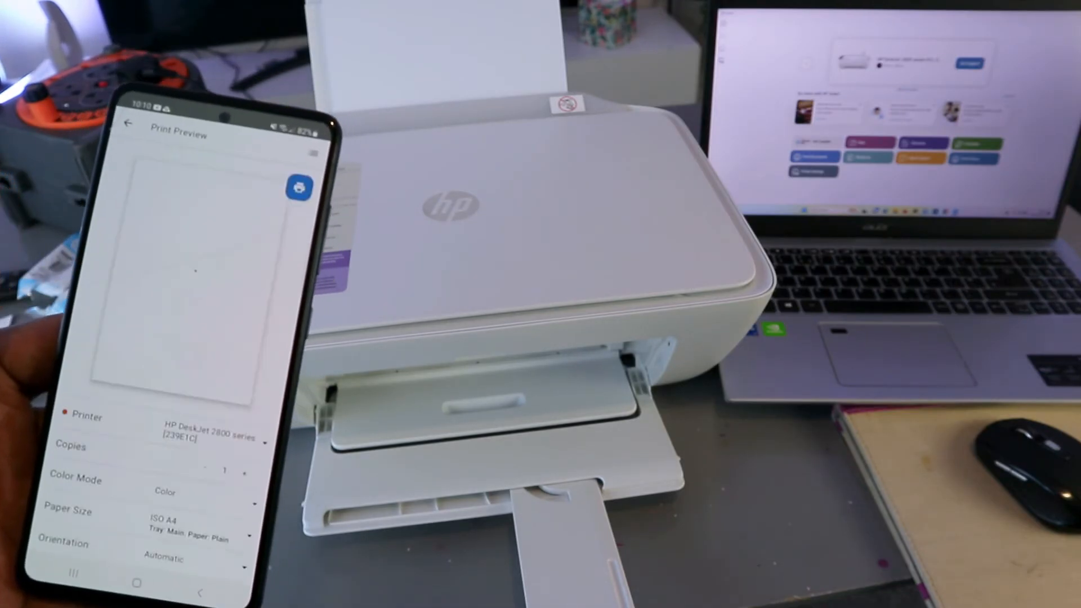